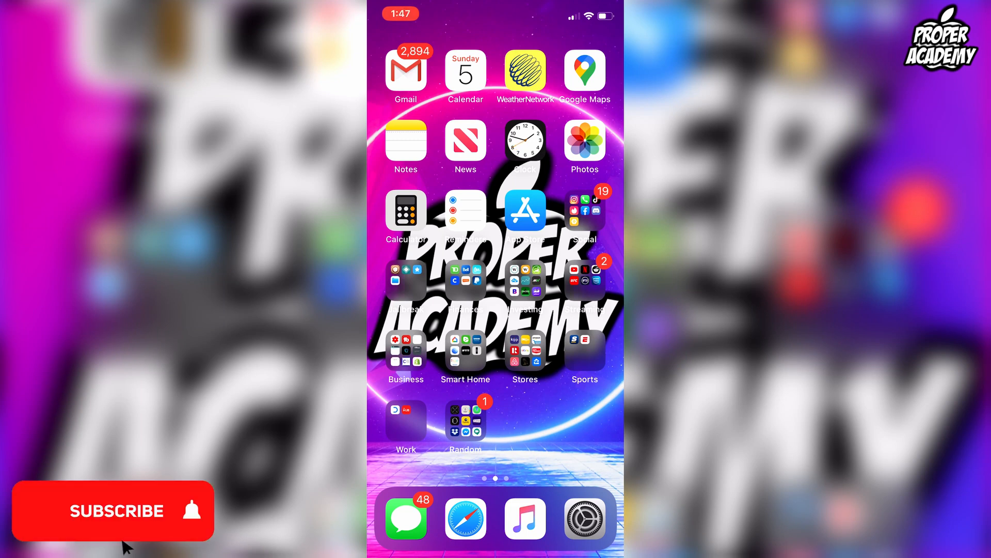
Step: Open the hamburger side menu and scroll down toward Settings
click(120, 511)
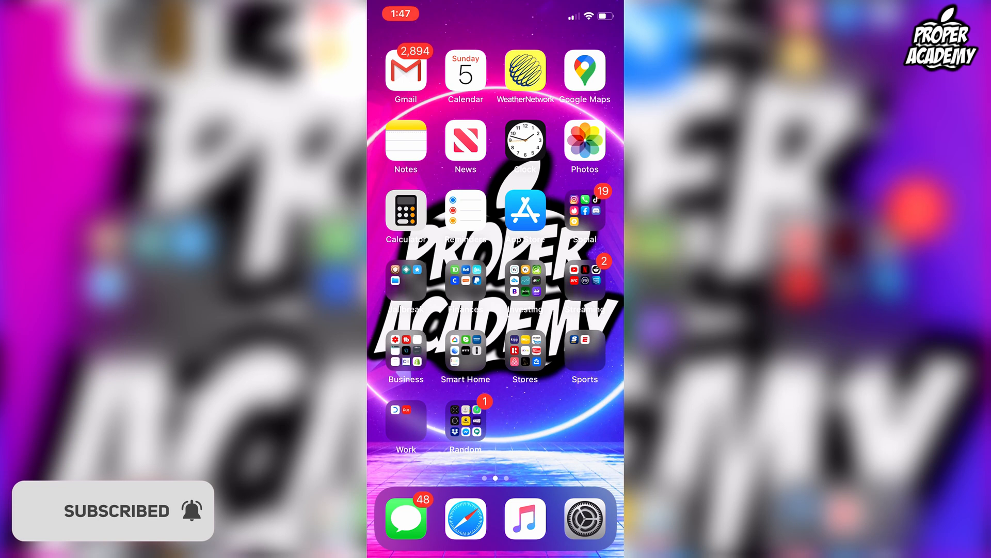
scroll(left, 3)
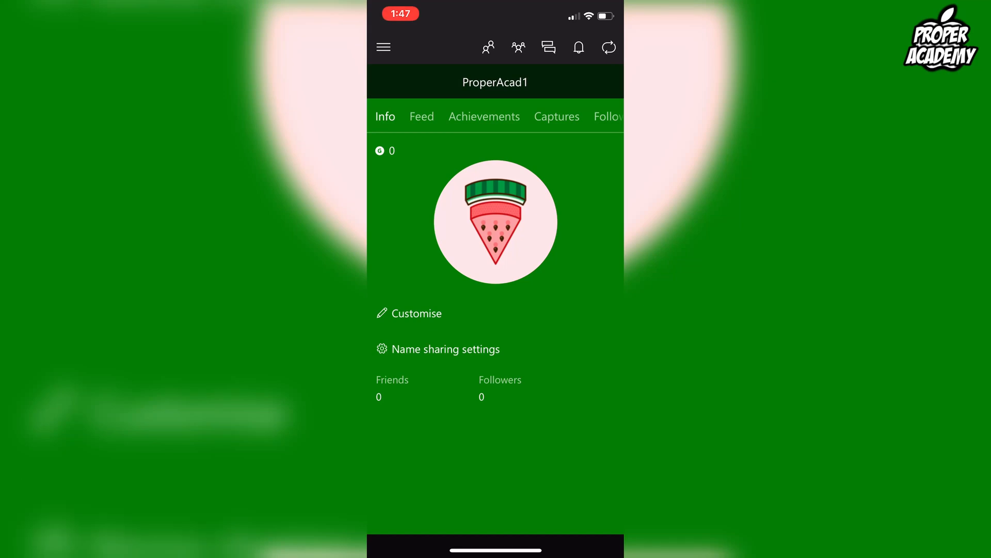
click(383, 47)
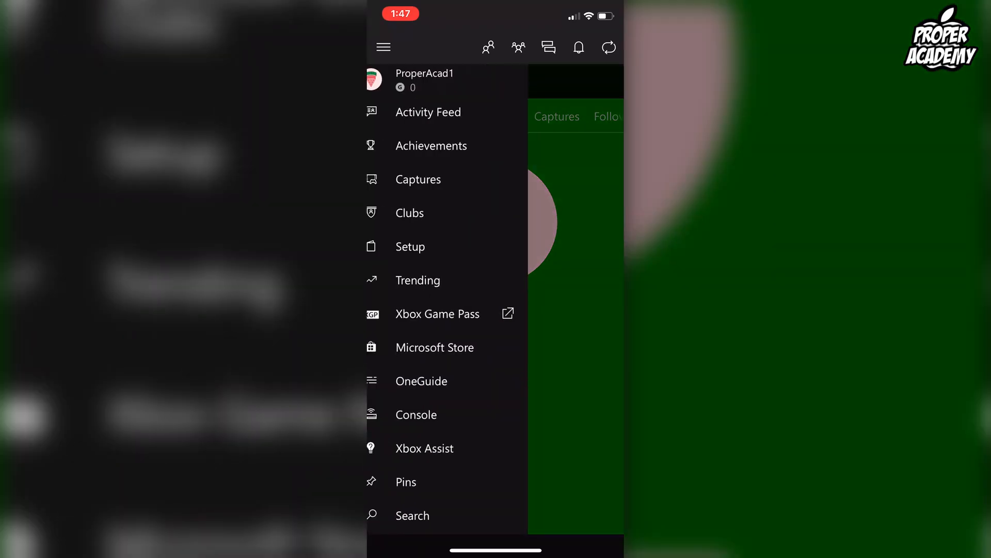
scroll(down, 3)
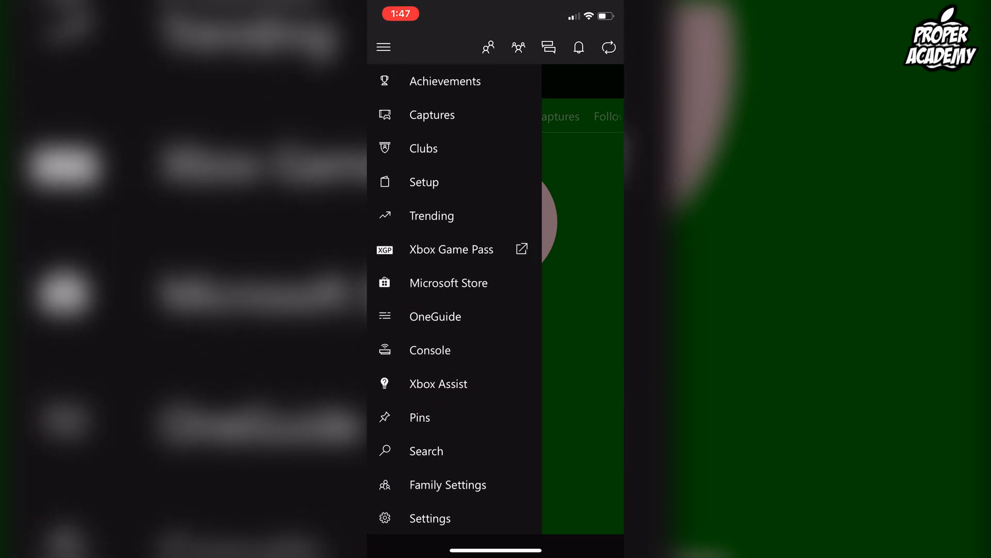
Step: Open Settings and scroll the General page to Name sharing
click(429, 518)
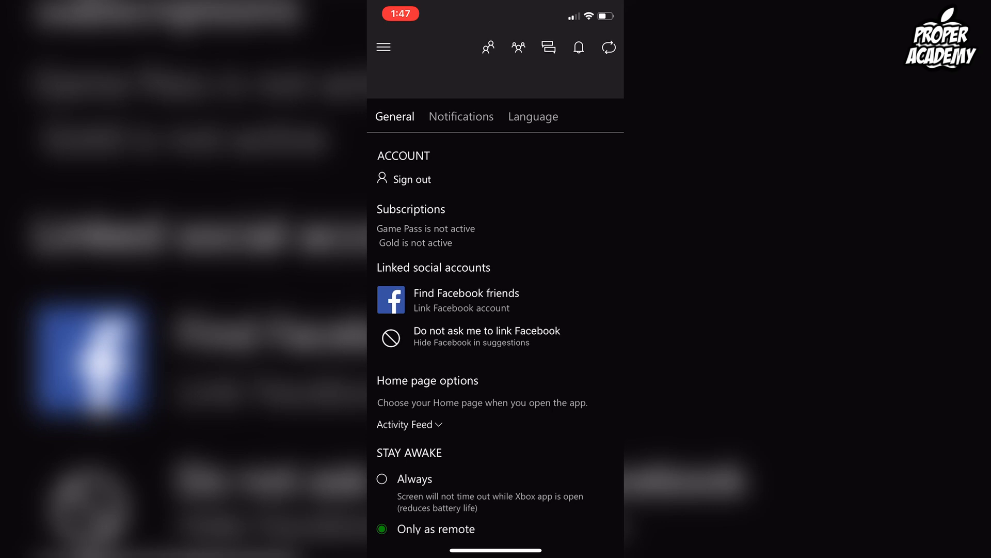
scroll(down, 3)
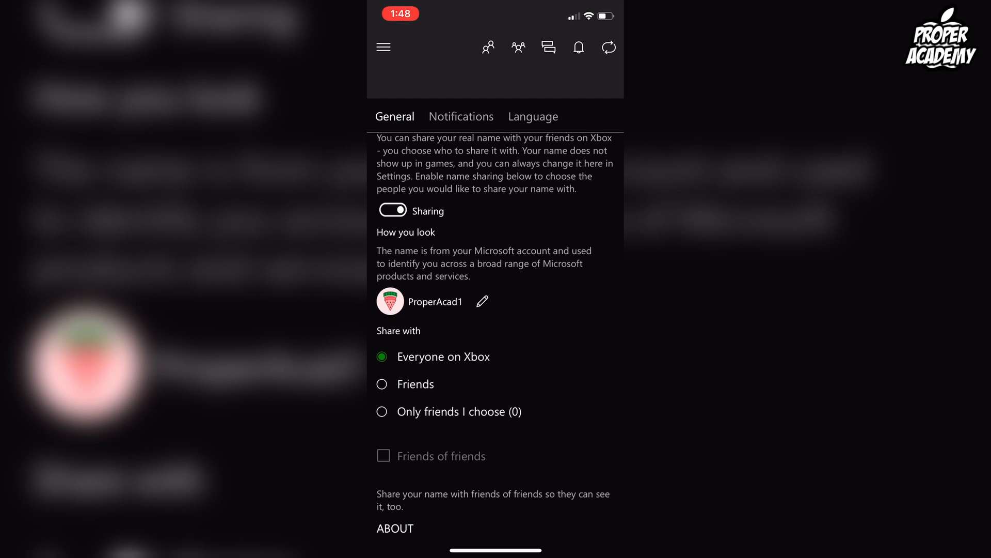
Step: Edit the shared name to first name 'proper' and last name 'acad', then save
click(483, 301)
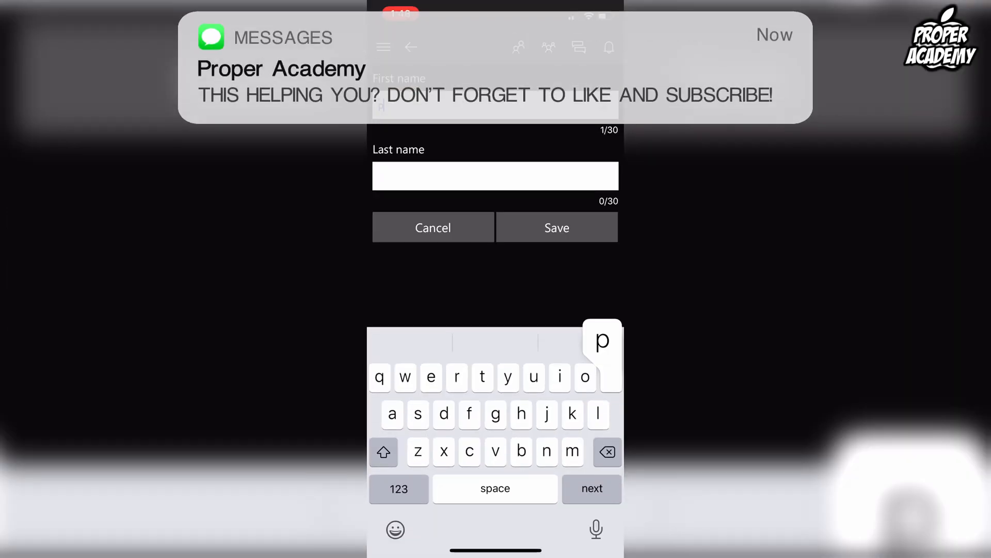
text(roper)
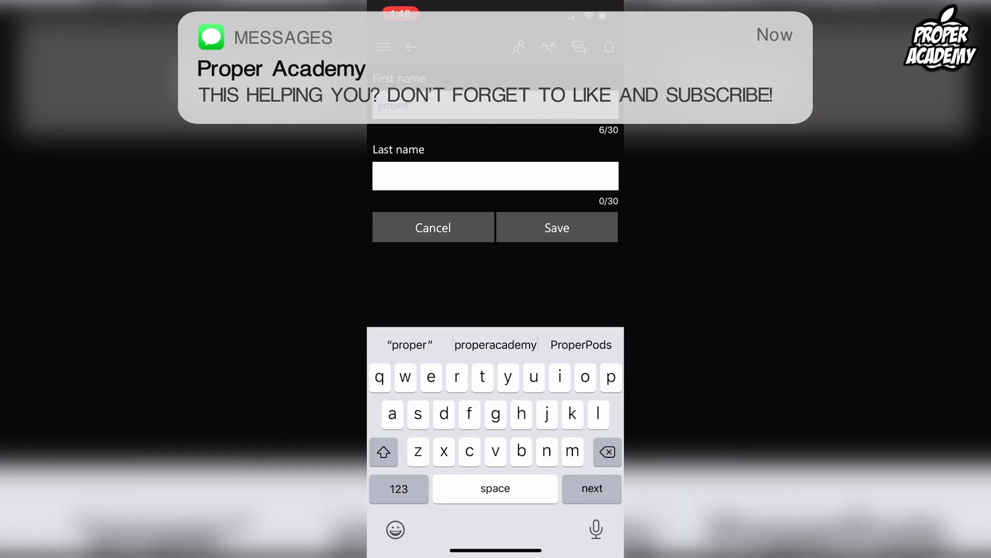
text(acad)
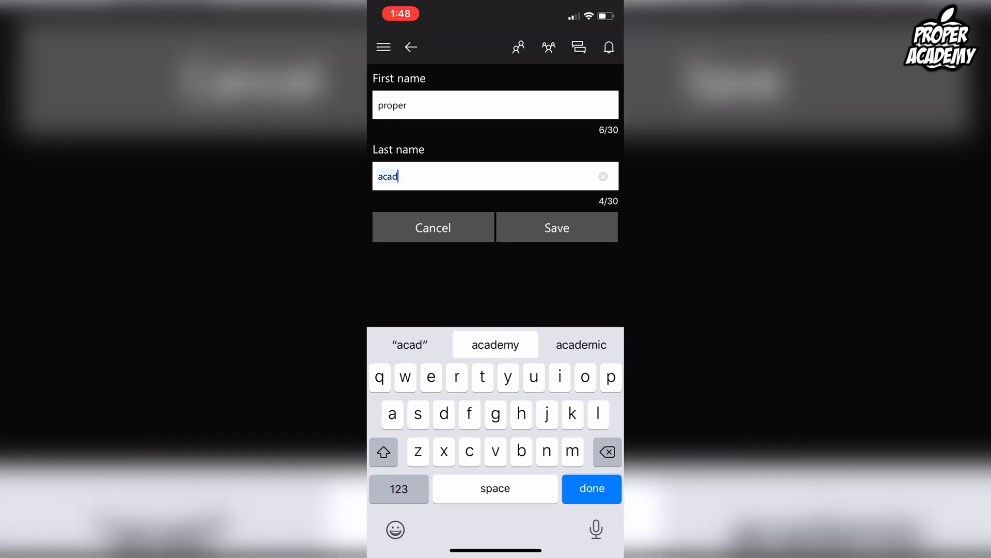
click(495, 344)
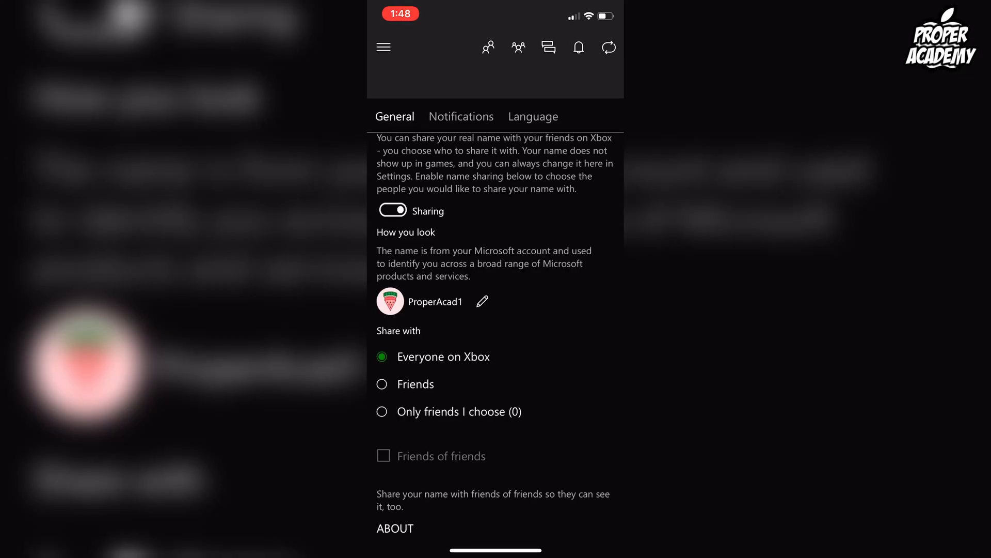
scroll(down, 3)
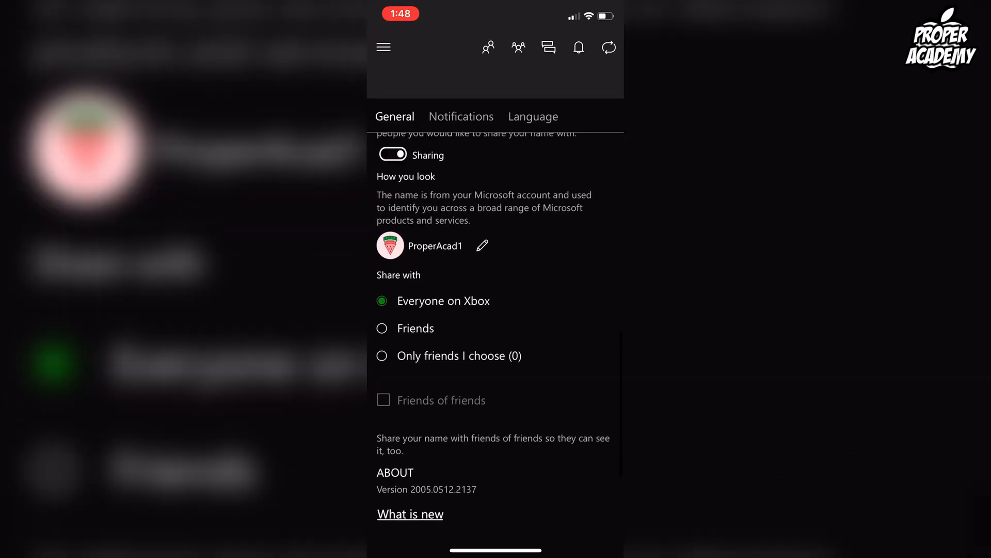
scroll(down, 3)
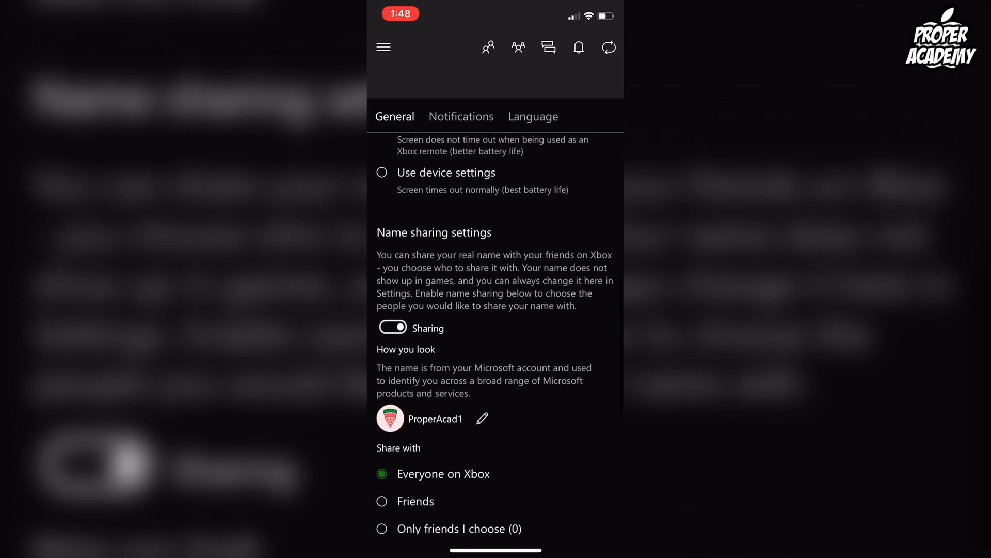